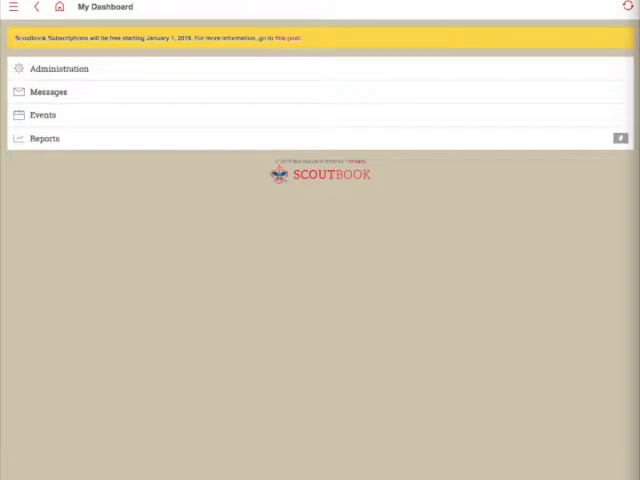
mouse_move(552, 276)
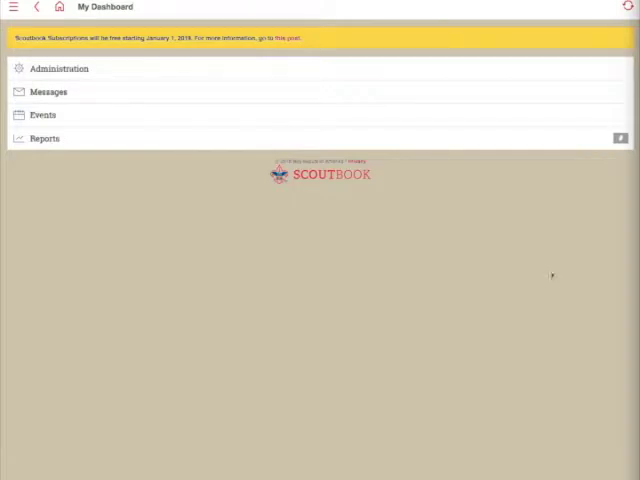
mouse_move(514, 280)
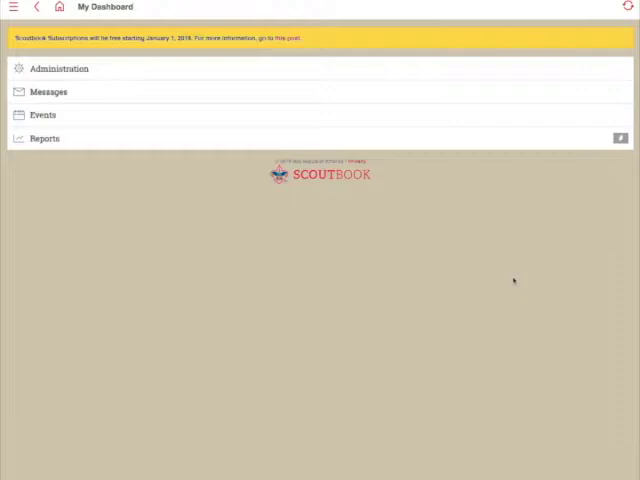
mouse_move(504, 260)
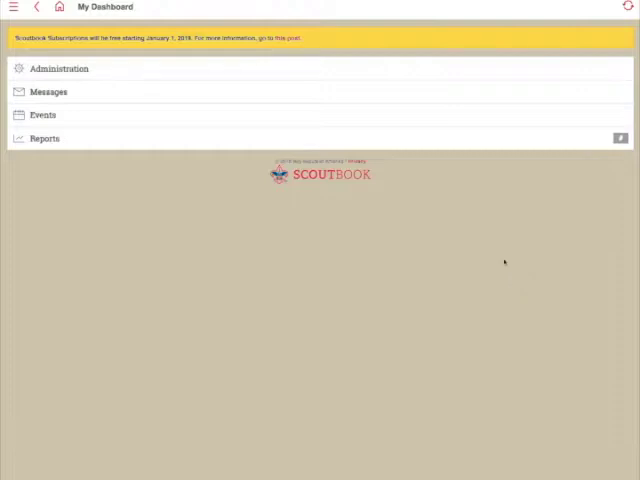
mouse_move(342, 264)
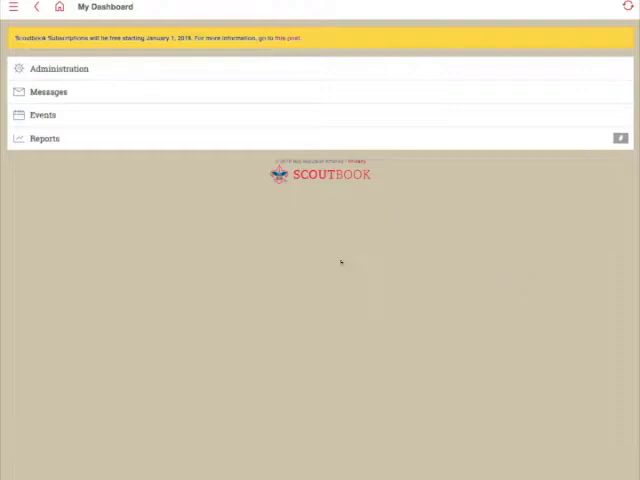
mouse_move(72, 142)
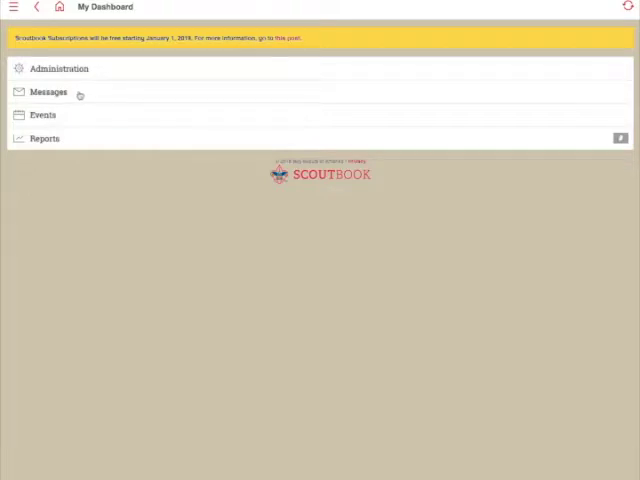
- Expand Messages on the dashboard to reveal Send Message, Inbox and Deleted
left_click(48, 92)
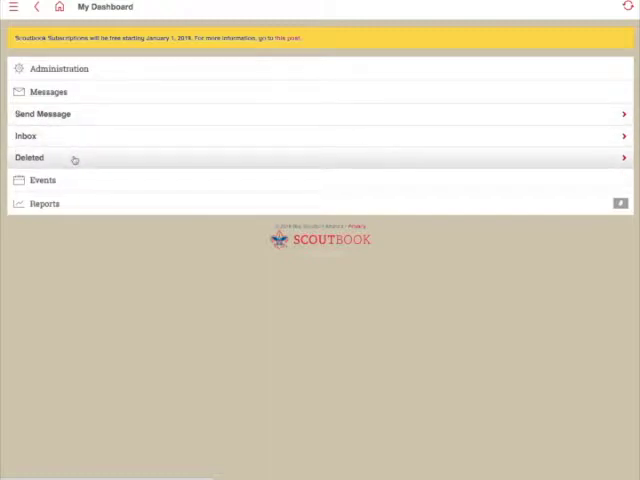
mouse_move(56, 160)
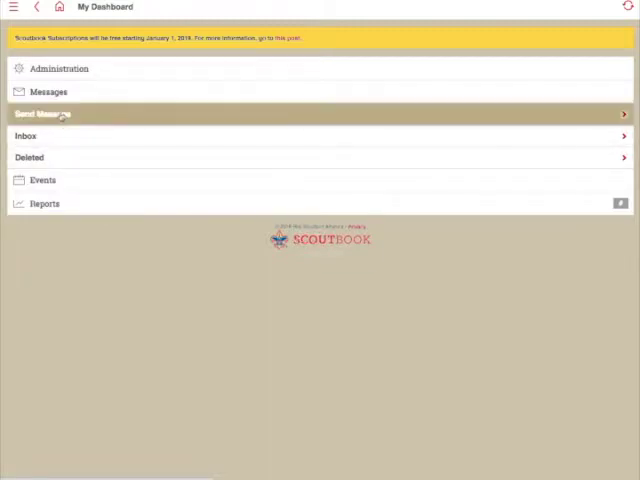
- Start a new message to Pack 457 from Send Message under Messages
left_click(48, 112)
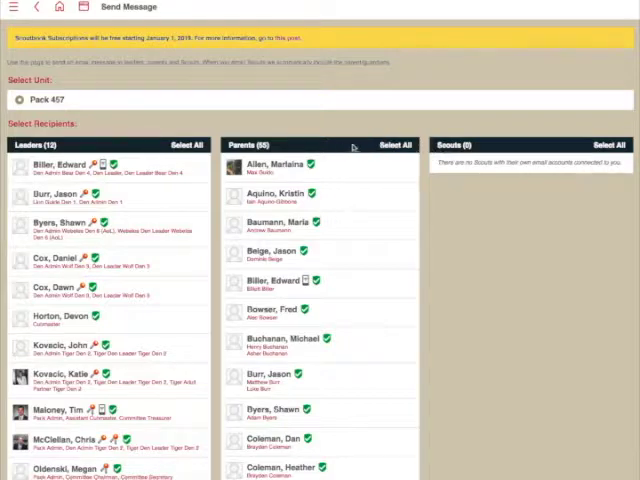
mouse_move(330, 148)
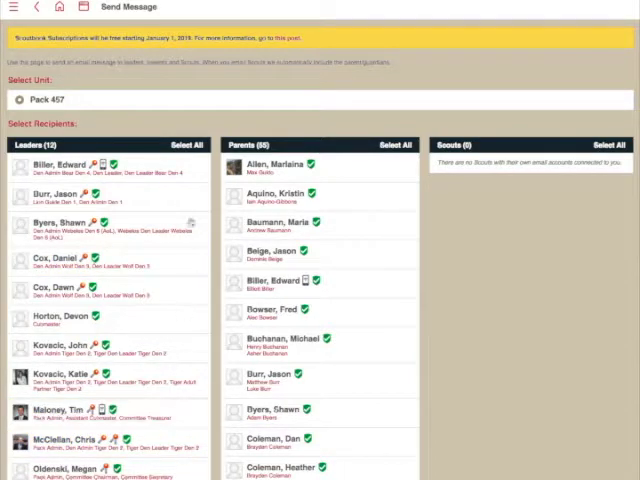
- Select all Pack 457 leaders and all parents as message recipients
left_click(184, 144)
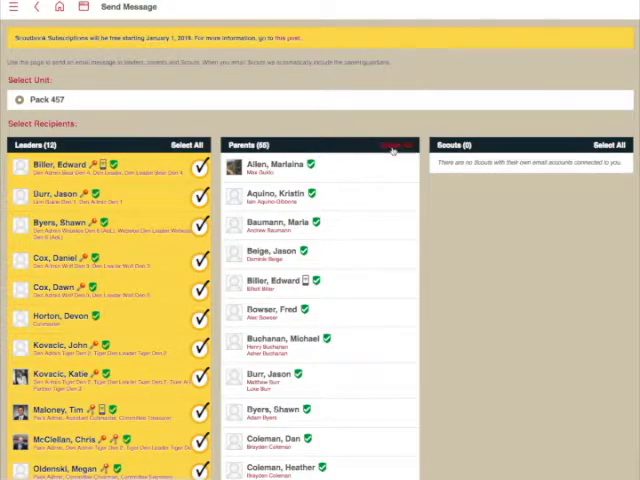
left_click(392, 144)
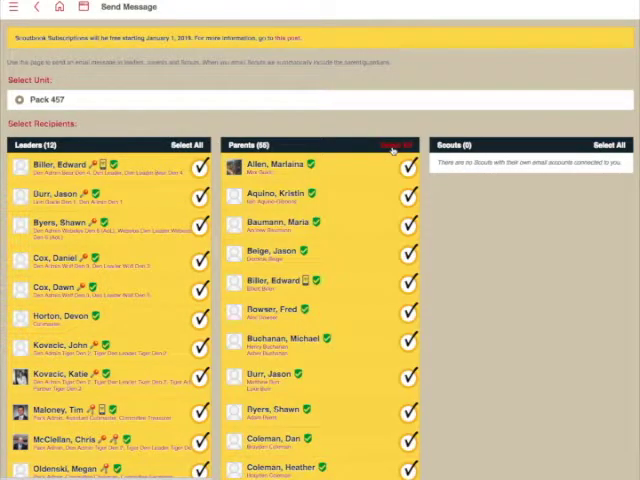
- Choose Send Email so the message goes out as email, reviewing the recipient lists
scroll("down", 3)
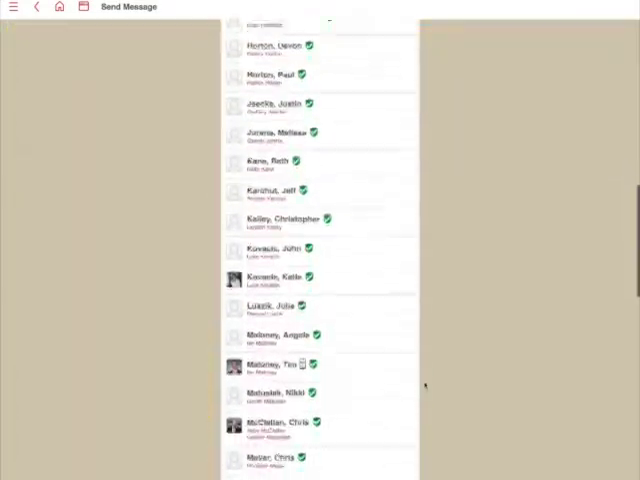
scroll("down", 3)
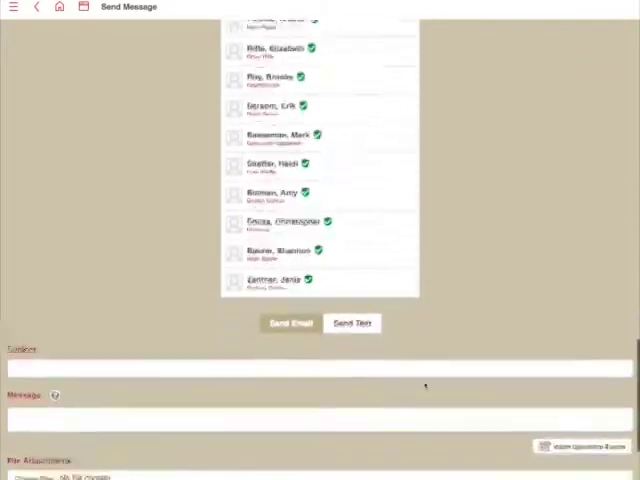
scroll("down", 3)
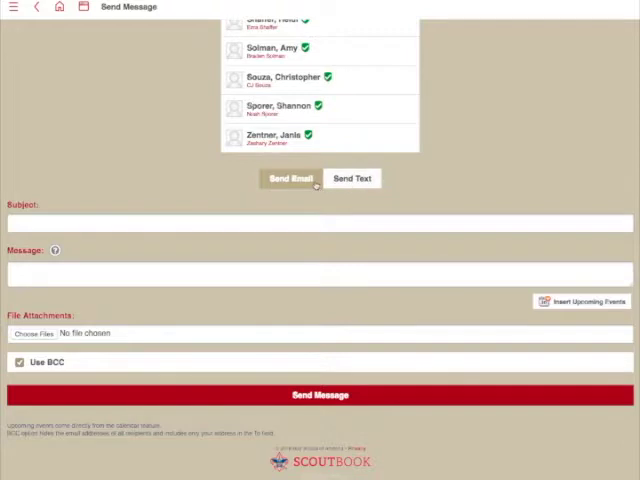
mouse_move(288, 178)
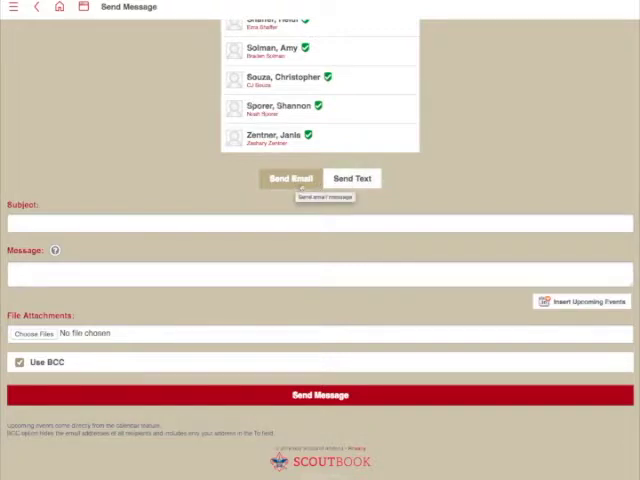
left_click(352, 178)
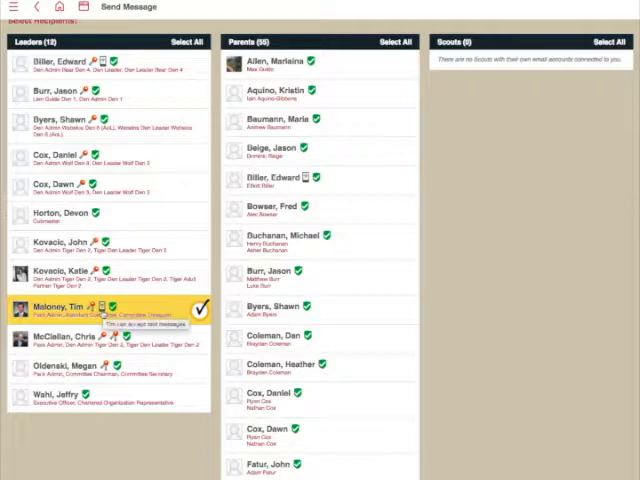
scroll("down", 3)
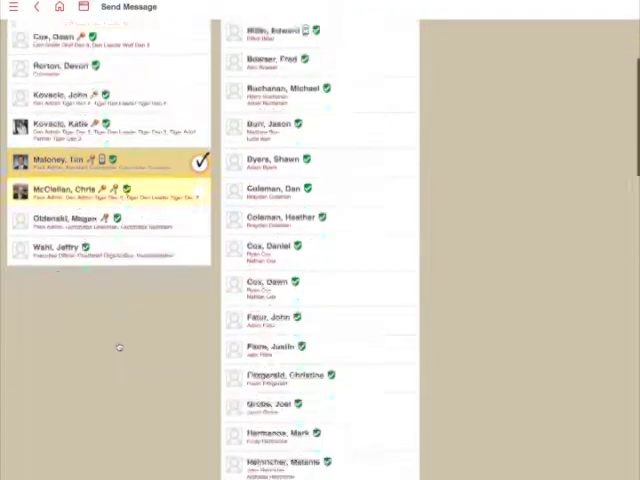
scroll("down", 3)
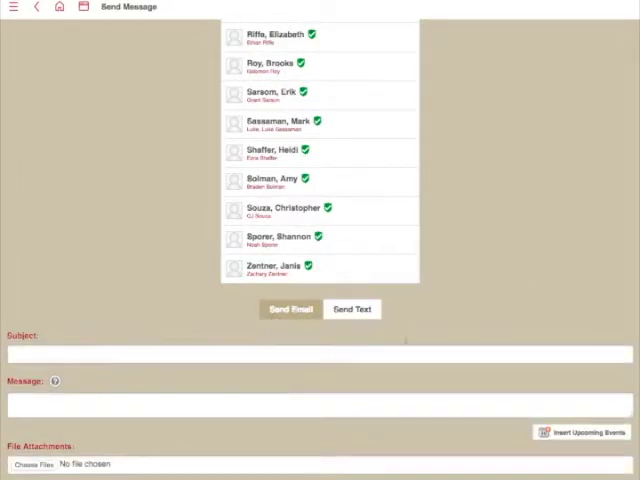
scroll("down", 3)
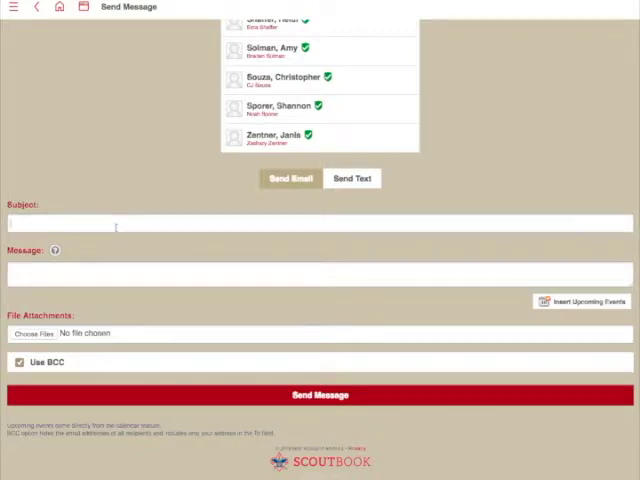
- Enter subject "This is a test message" and body "Hello world."
type("This is a test message")
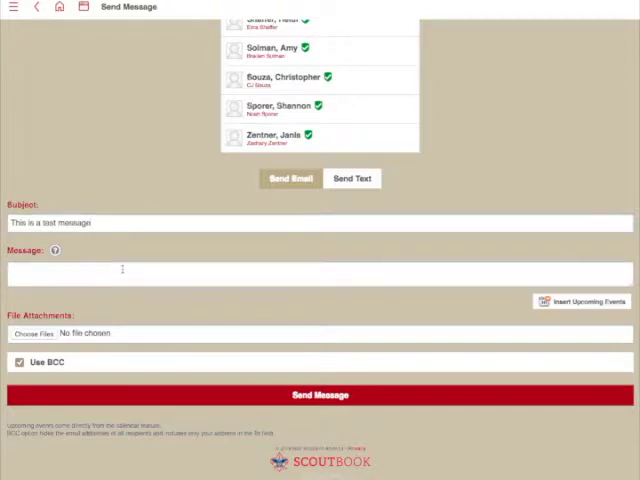
type("Hello world.")
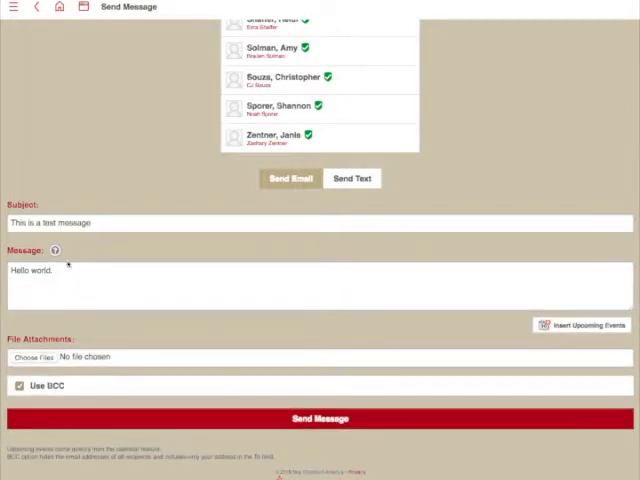
- Copy the BBCode examples from the Message help guide into the message body
left_click(56, 252)
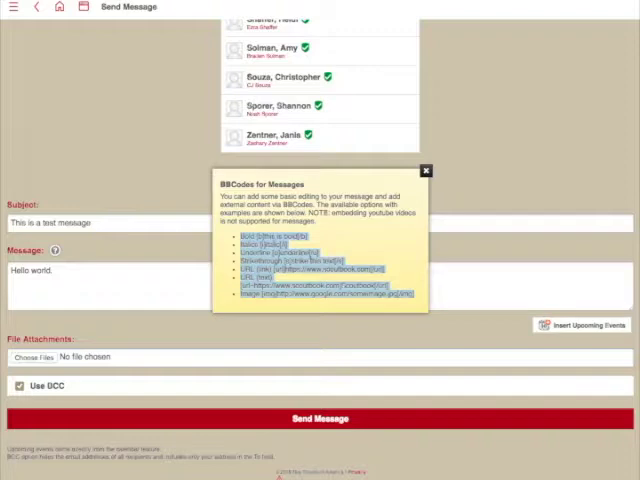
mouse_move(108, 288)
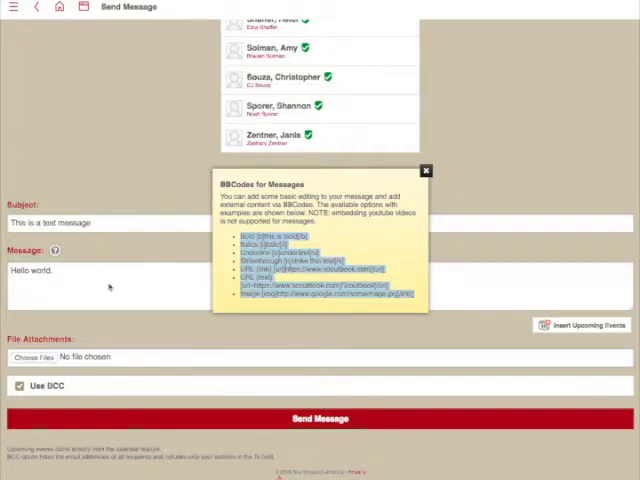
left_click(424, 172)
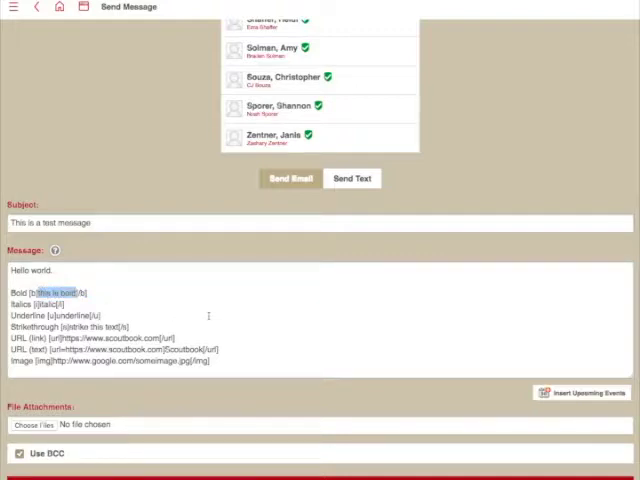
mouse_move(118, 392)
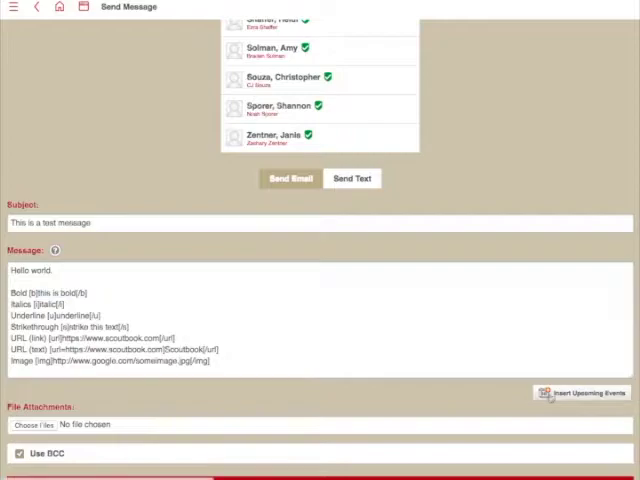
- Insert 1m of upcoming events from the Pack 457 Wolf Den 3 calendar into the message
left_click(584, 390)
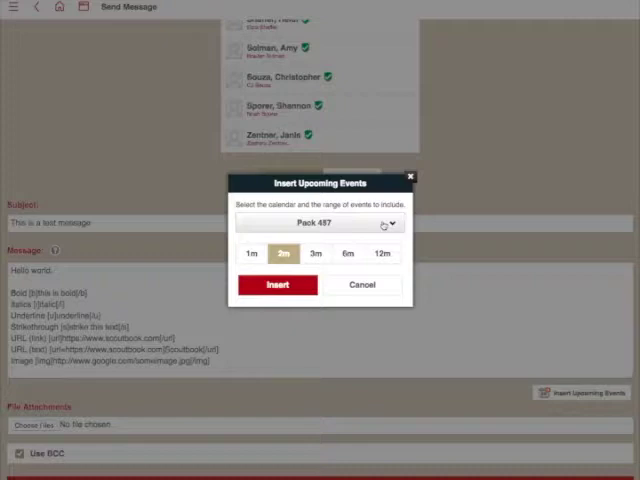
left_click(252, 252)
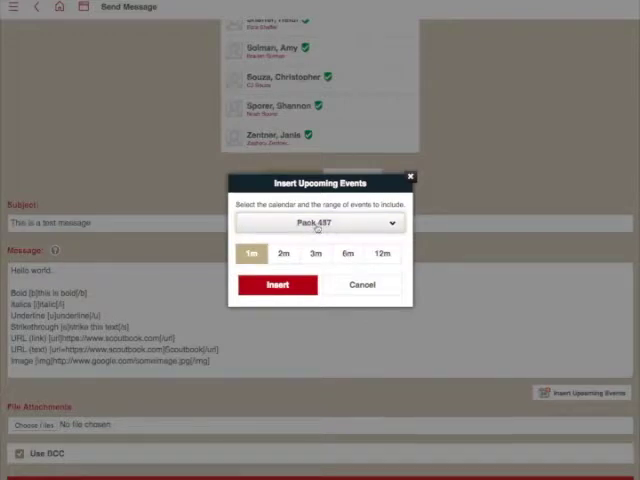
left_click(316, 224)
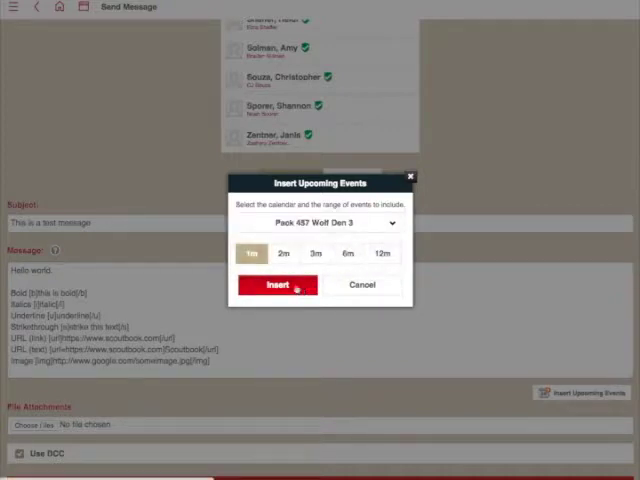
mouse_move(316, 268)
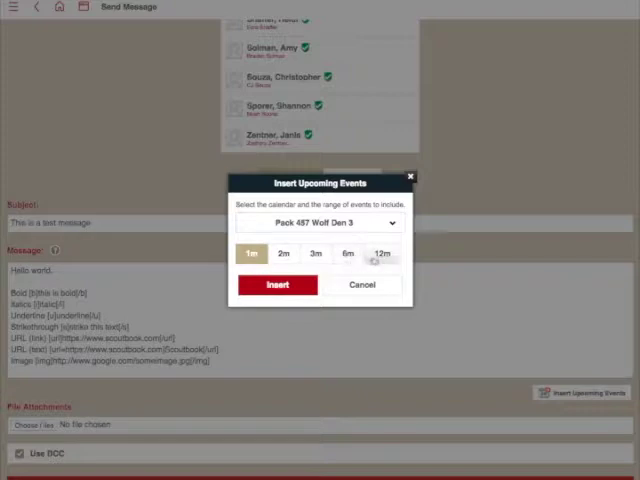
left_click(276, 284)
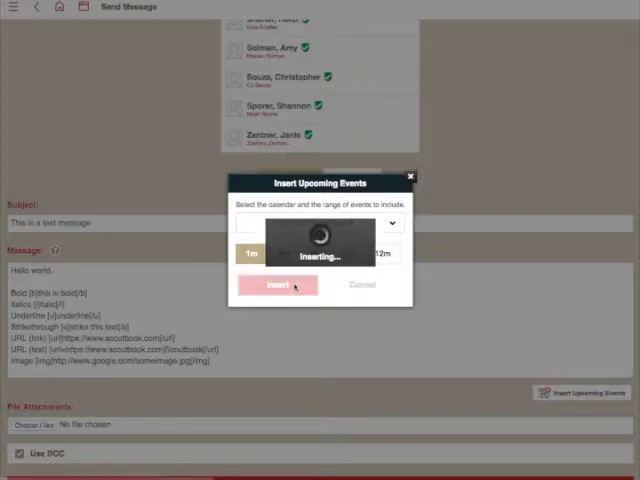
left_click(276, 284)
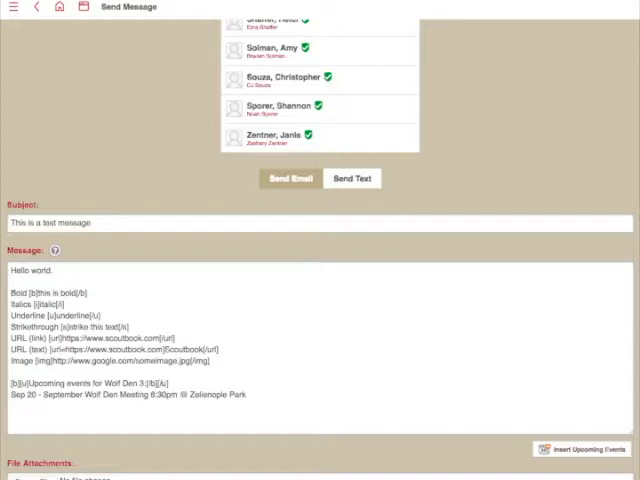
mouse_move(292, 420)
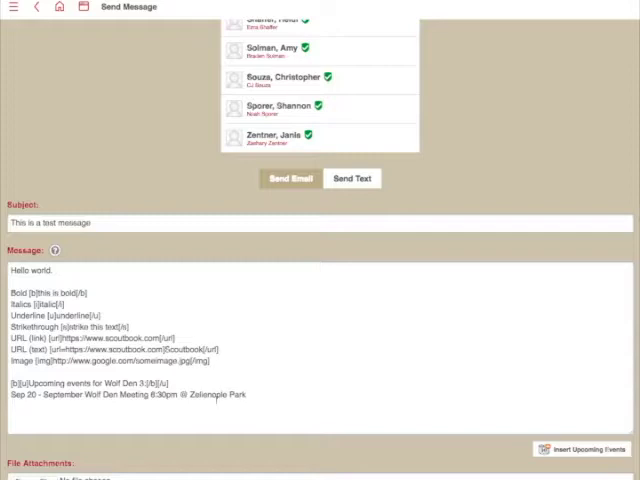
scroll("down", 3)
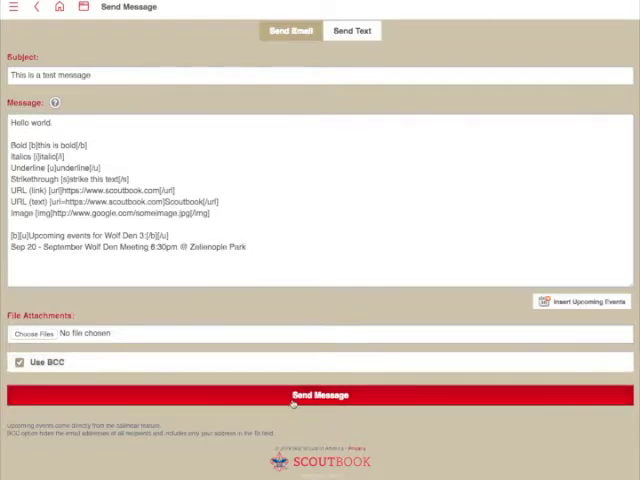
- Return to My Dashboard, collapse Messages and expand Administration showing Pack 457
left_click(320, 396)
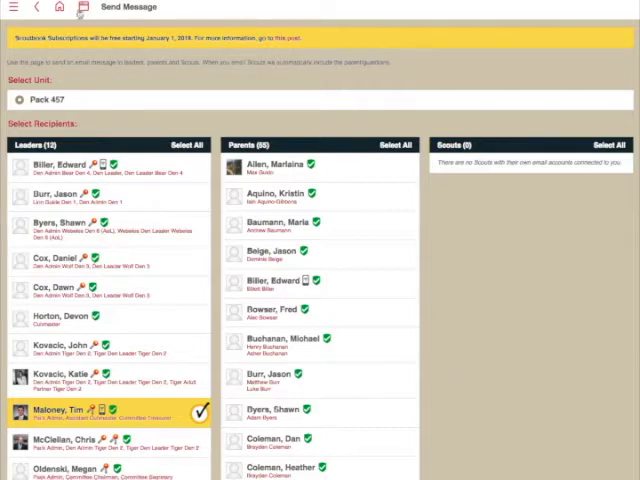
left_click(36, 8)
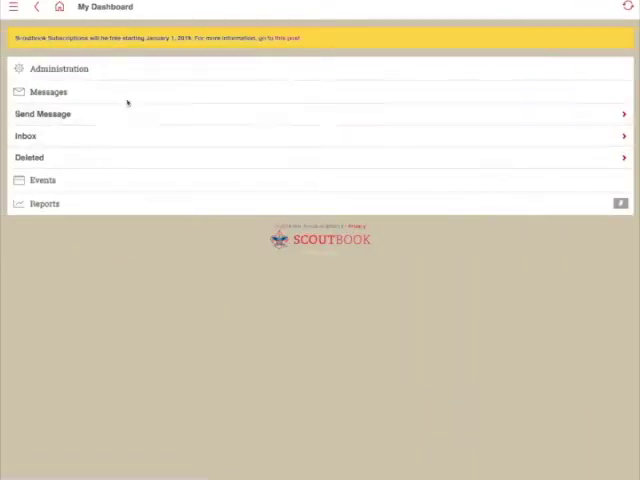
left_click(48, 92)
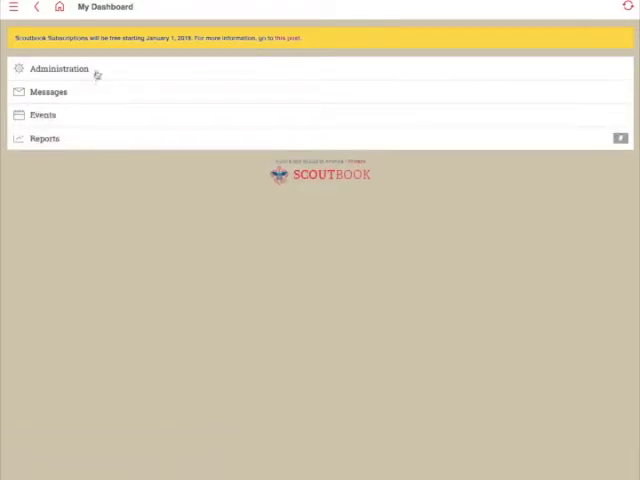
left_click(58, 68)
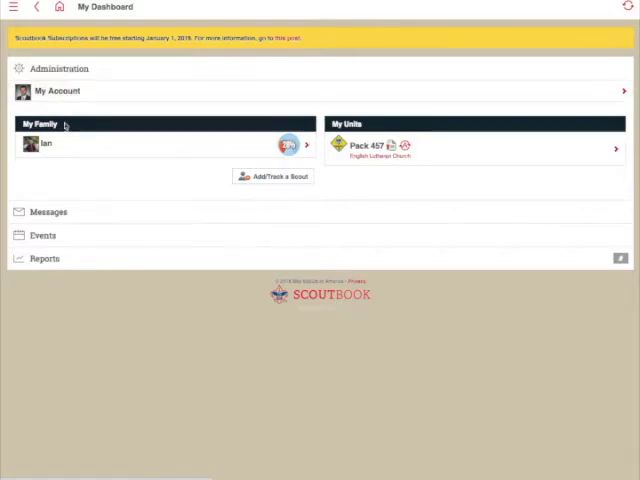
mouse_move(58, 192)
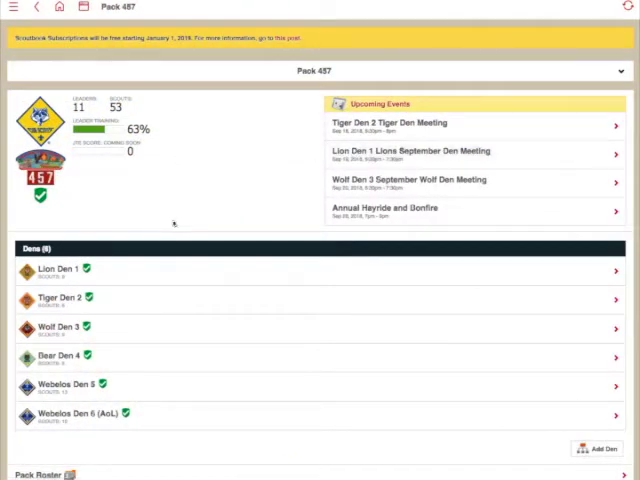
mouse_move(152, 262)
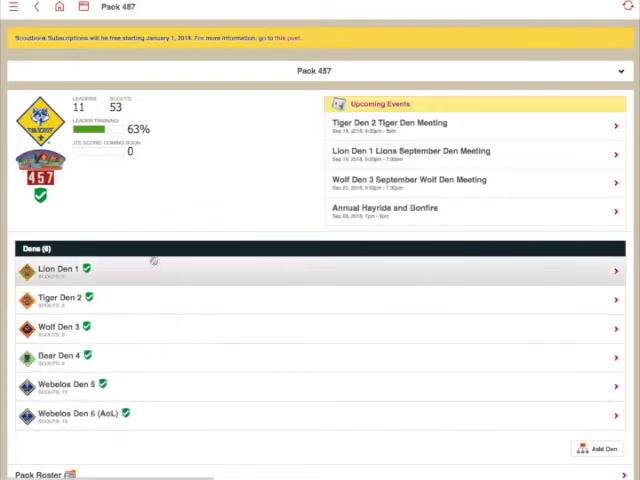
mouse_move(96, 456)
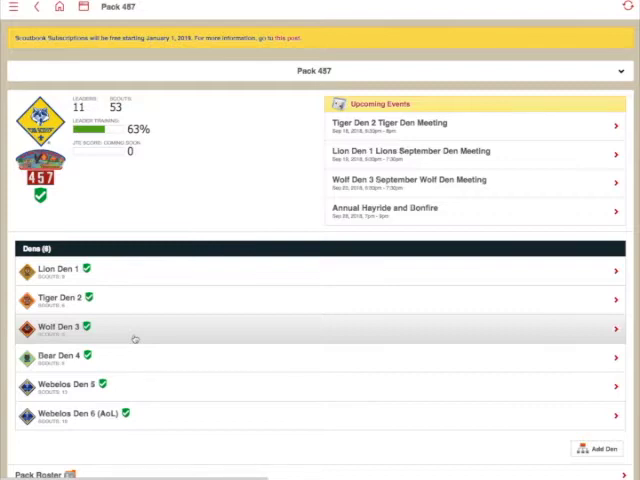
- Open the Wolf Den 3 page and reach its Send Message den tool
left_click(60, 328)
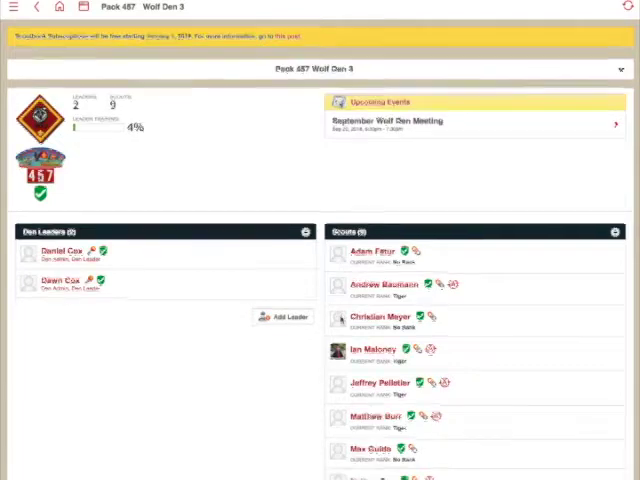
scroll("down", 3)
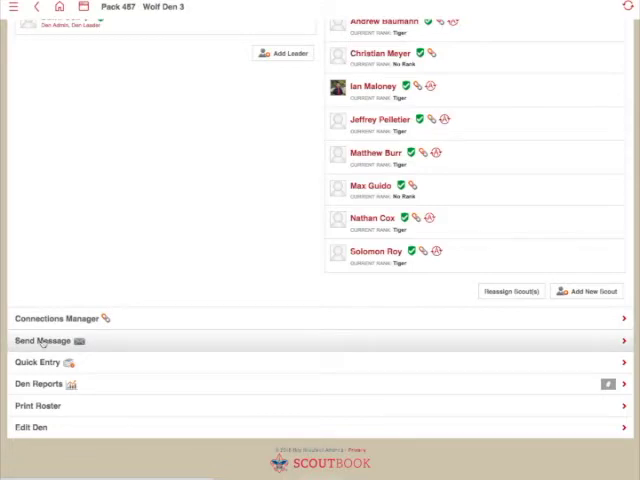
left_click(48, 340)
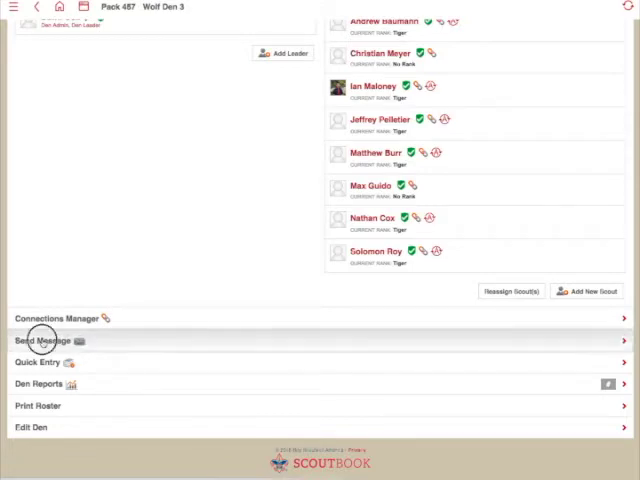
- Bring up the Wolf Den 3 message form with den leaders and parents pre-checked and review them
left_click(44, 340)
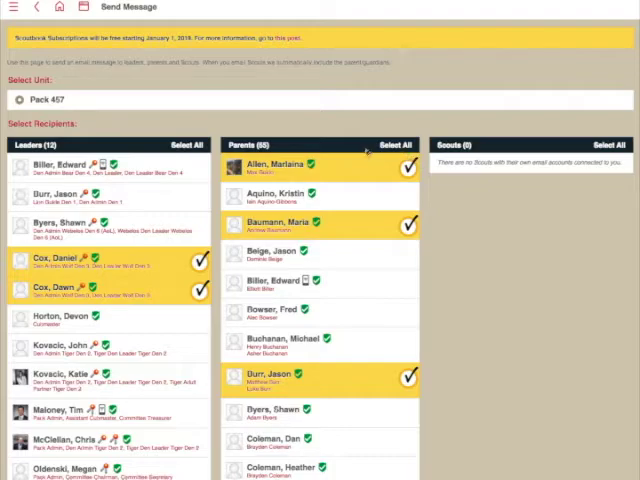
scroll("down", 3)
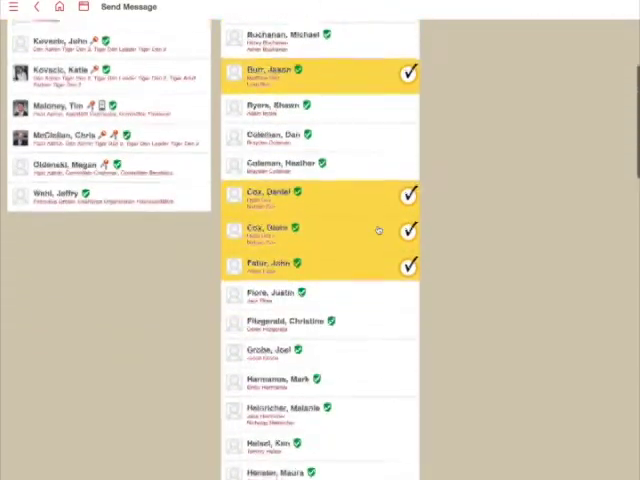
scroll("down", 3)
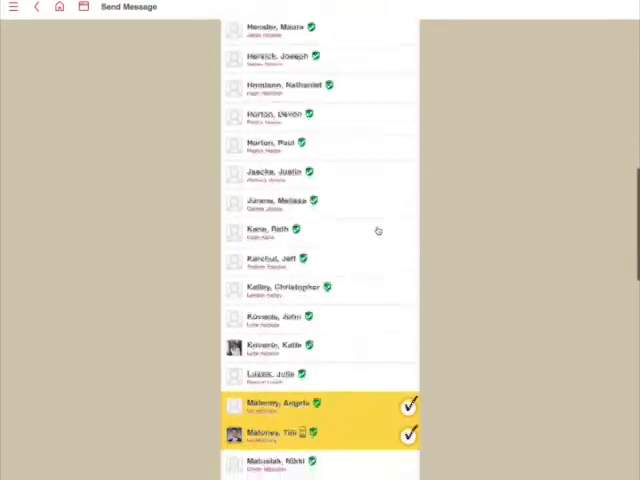
scroll("down", 3)
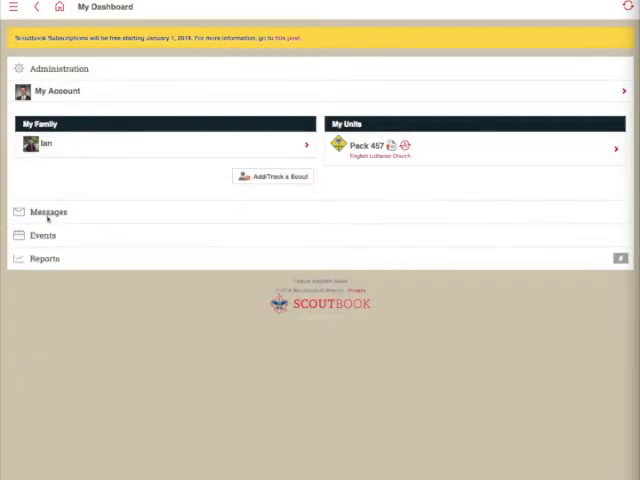
- Reach Pack 457's Send Message form from the dashboard's Messages section
left_click(48, 212)
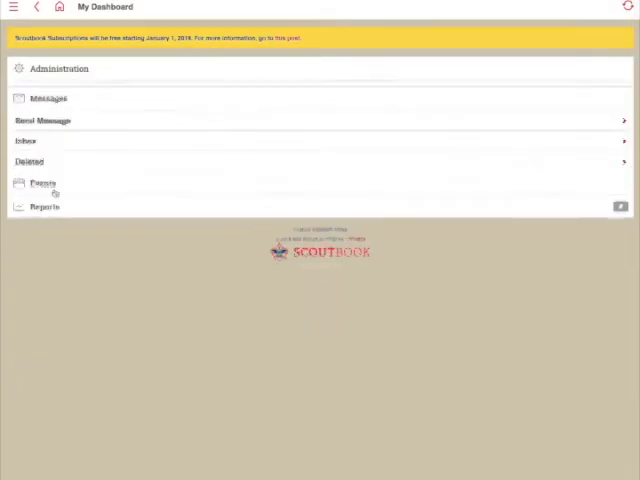
left_click(44, 112)
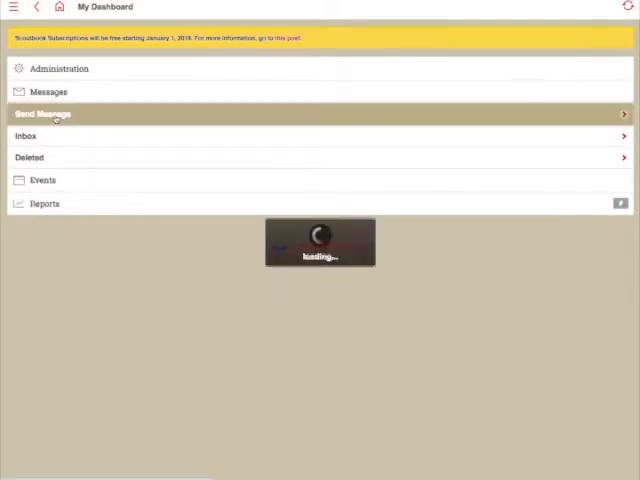
left_click(52, 112)
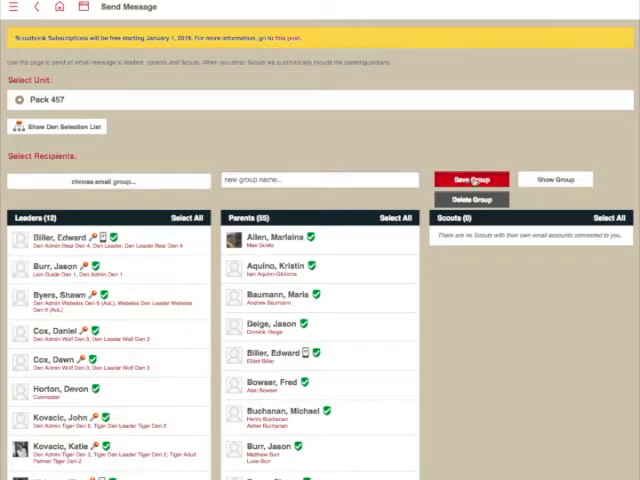
- Save the checked parents as the 'New Parents' email group and load that group as recipients
left_click(110, 180)
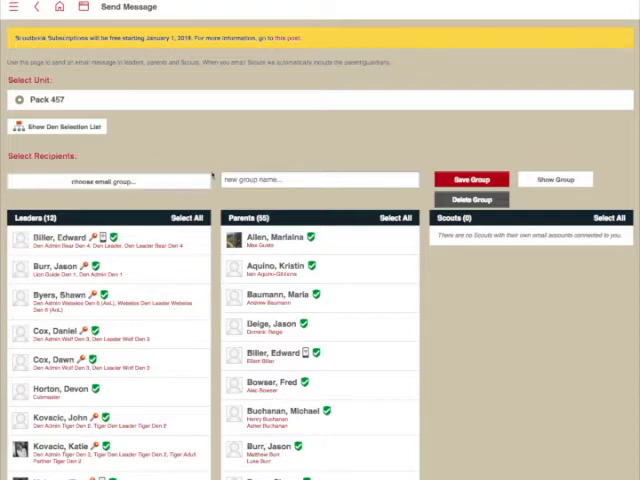
mouse_move(324, 244)
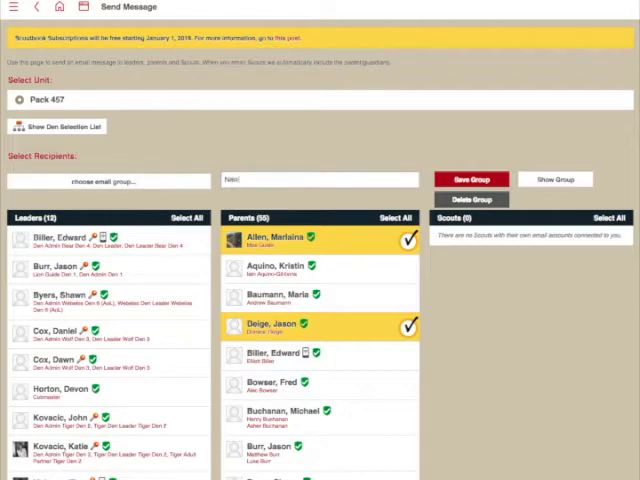
type("New Parents")
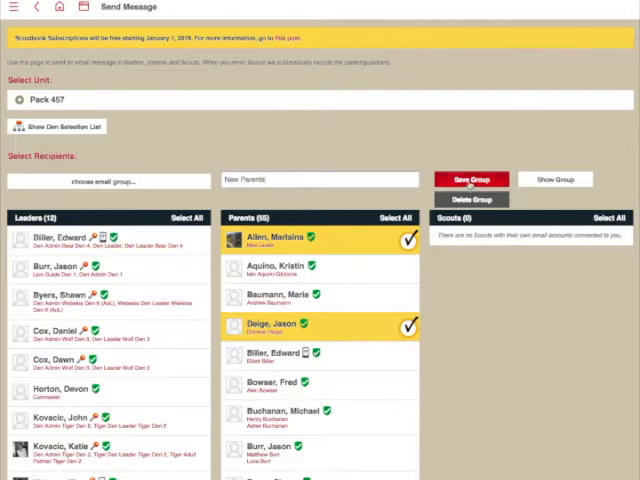
left_click(468, 180)
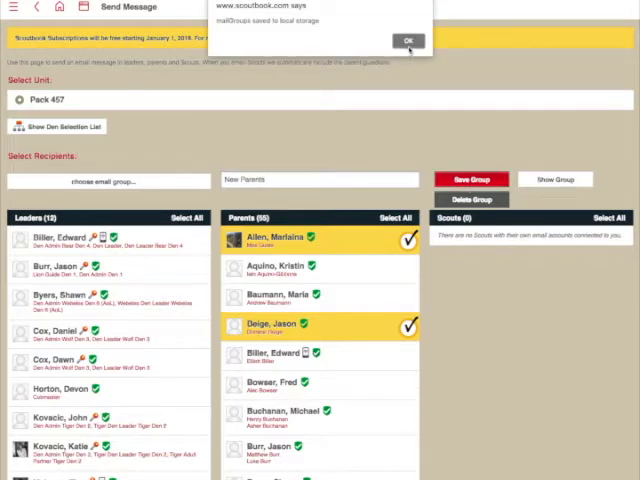
left_click(408, 36)
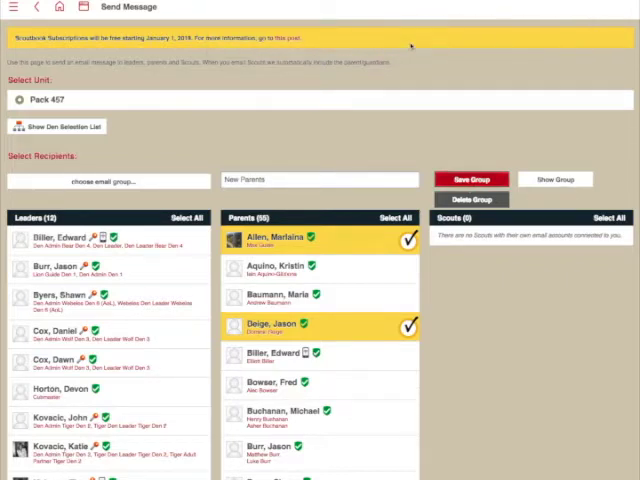
left_click(108, 180)
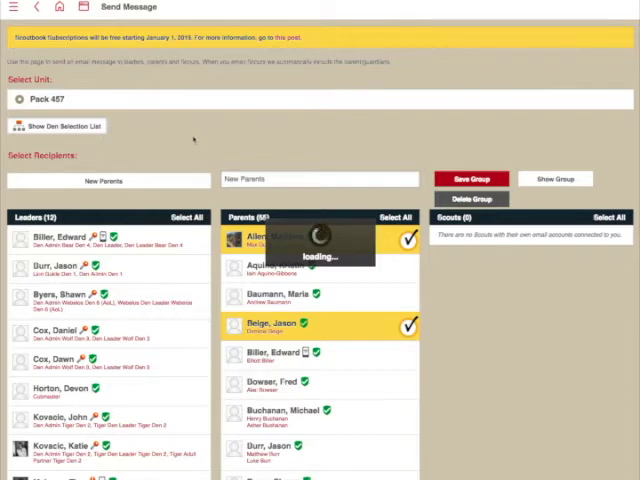
- Reveal the den selection list and scroll to the Pack 457 Webelos dens
left_click(64, 126)
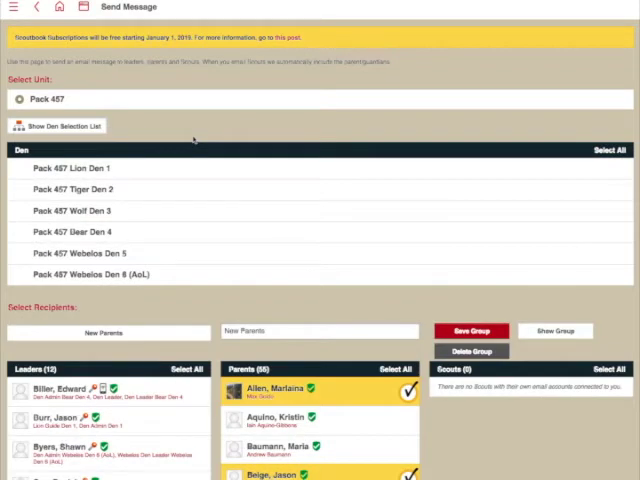
mouse_move(200, 140)
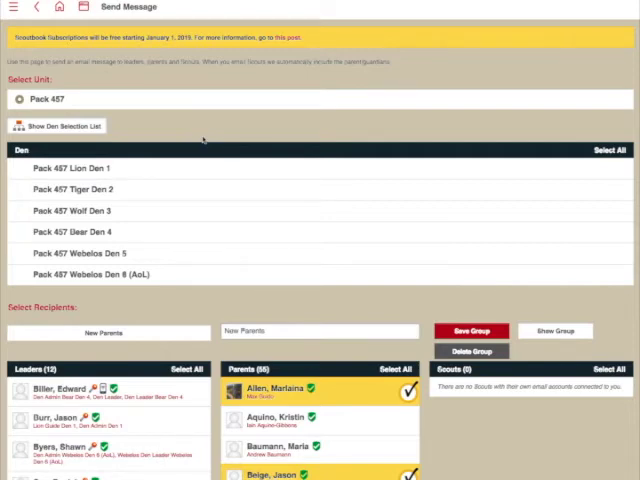
mouse_move(152, 200)
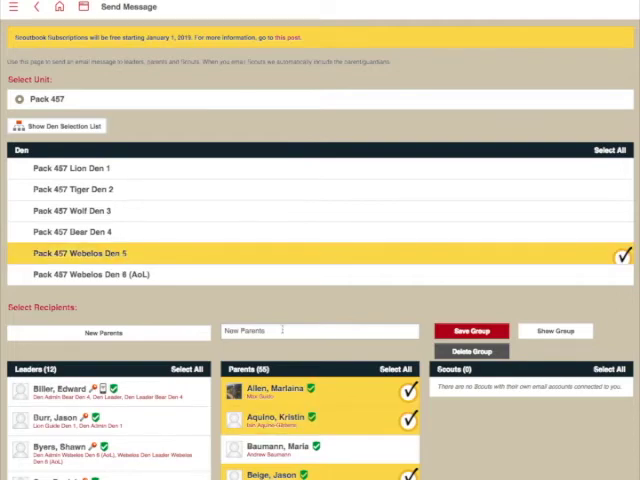
scroll("down", 3)
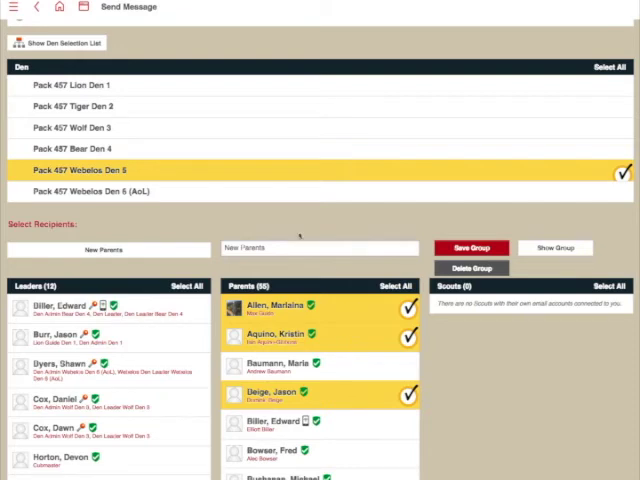
mouse_move(330, 218)
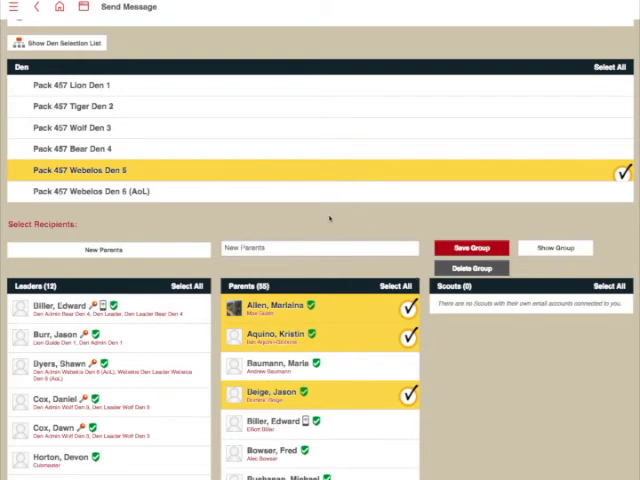
mouse_move(308, 198)
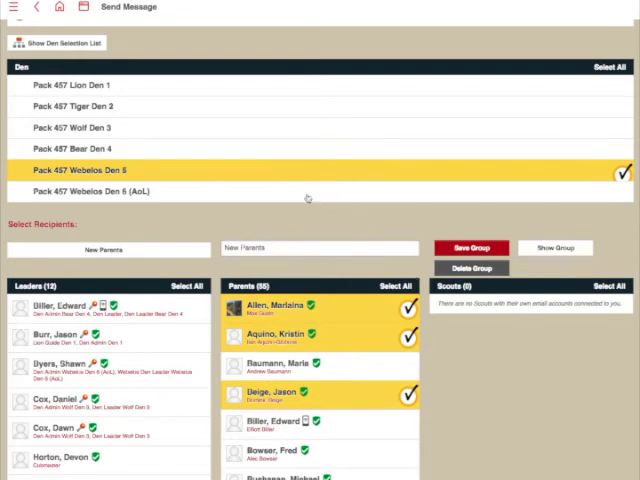